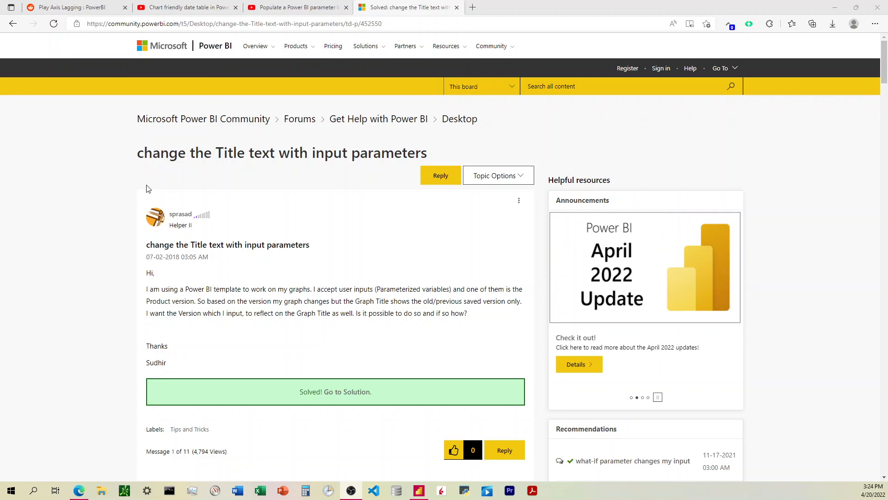
mouse_move(159, 220)
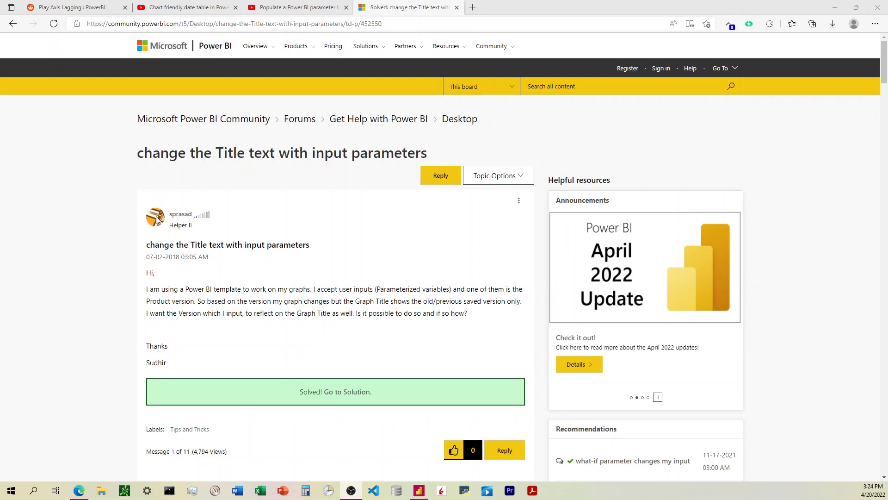
Scroll the forum thread down to the '1 ACCEPTED SOLUTION' post.
scroll(down, 3)
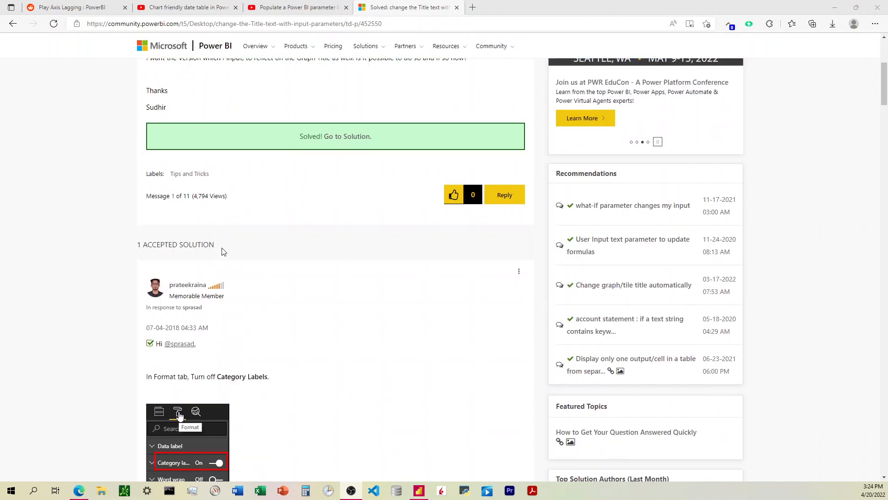
scroll(down, 3)
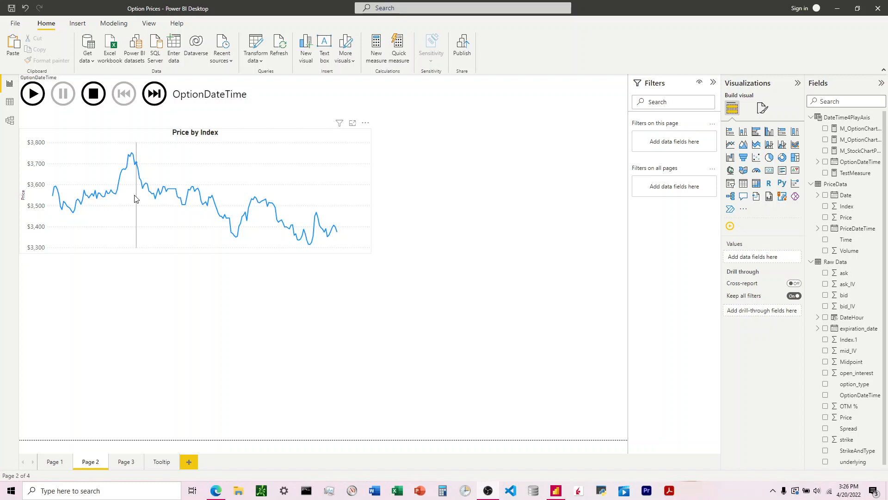
mouse_move(184, 136)
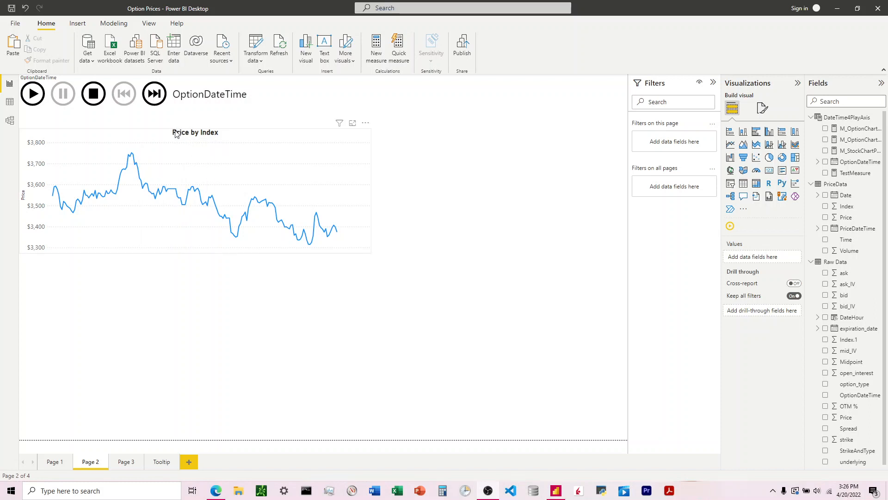
mouse_move(183, 136)
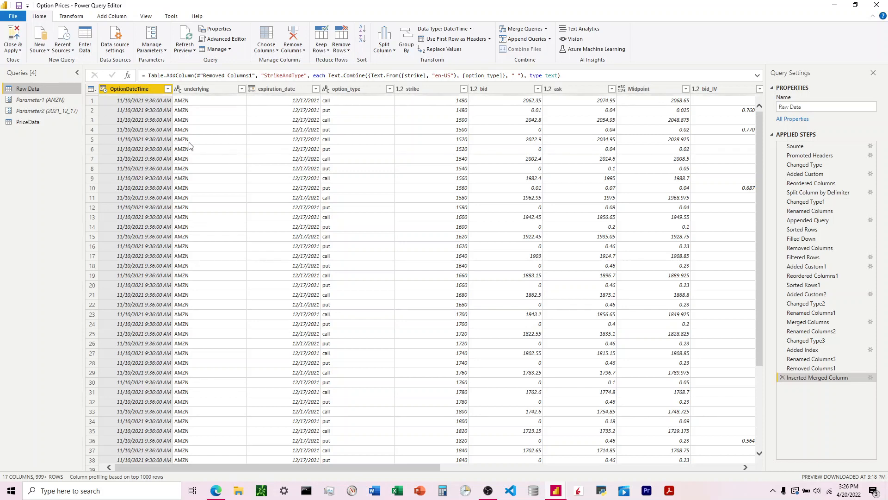
Select Parameter1 to view its current value AMZN, then open its context menu.
click(41, 100)
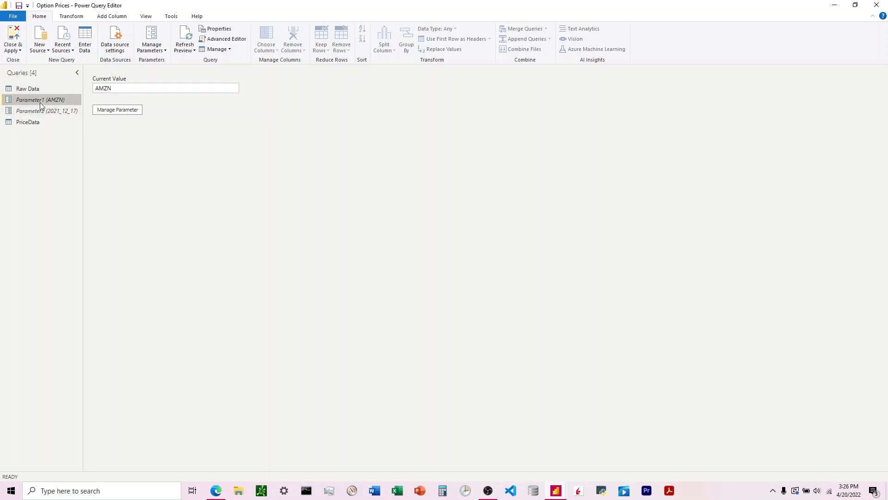
mouse_move(40, 100)
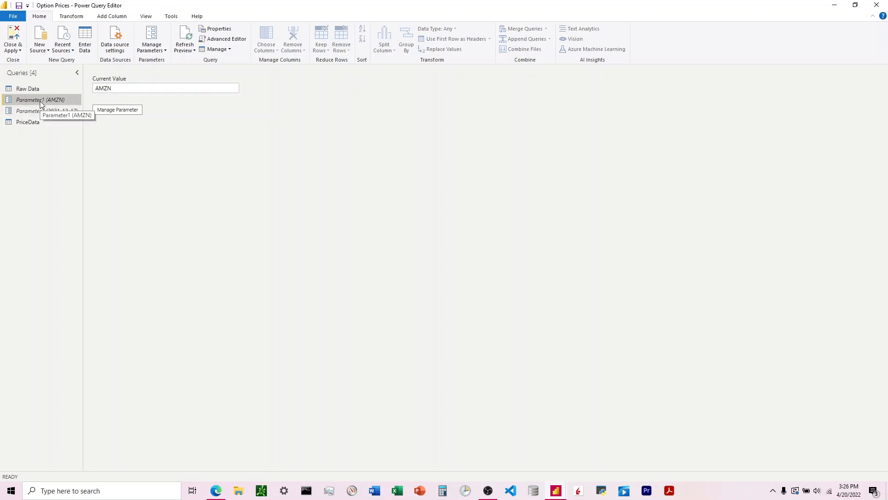
right_click(40, 100)
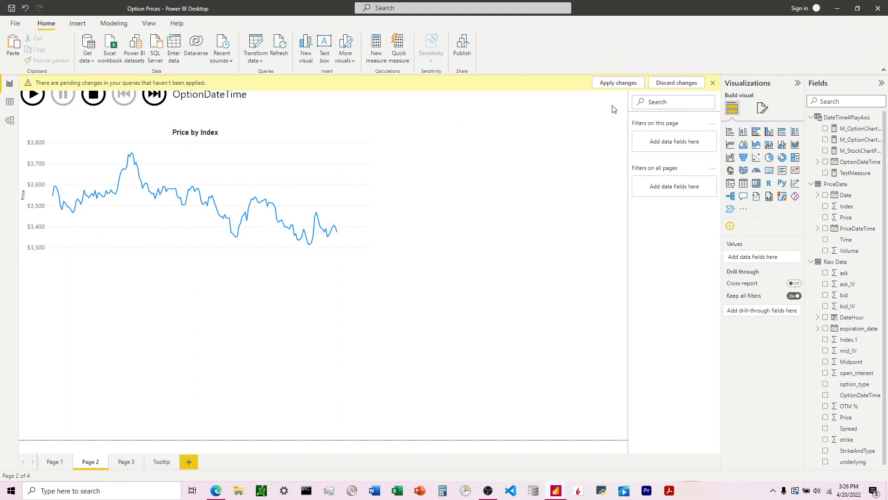
Apply the pending query changes so Parameter1 appears in the Fields pane.
click(618, 83)
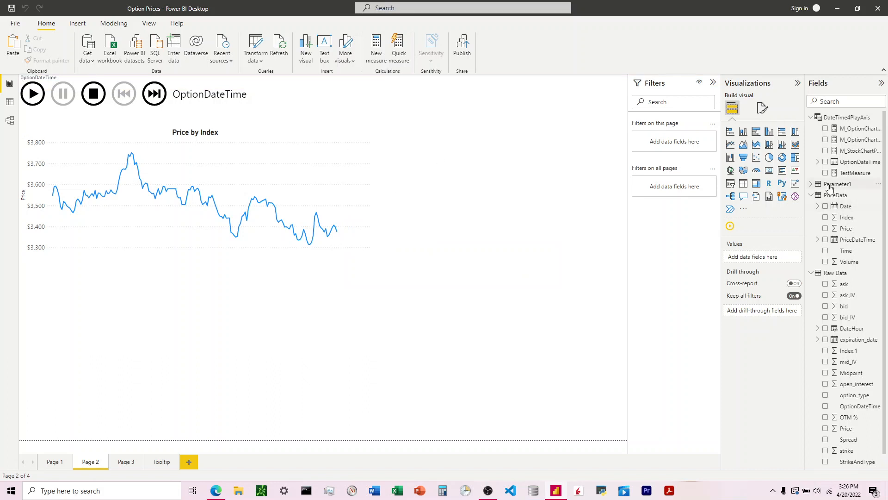
mouse_move(837, 184)
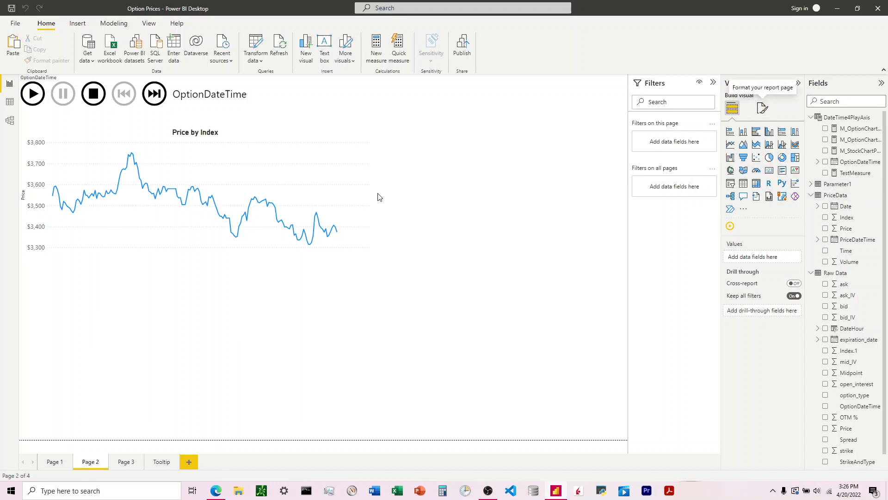
Open fx conditional formatting for the Price by Index title using Field value, then the field dropdown.
click(195, 193)
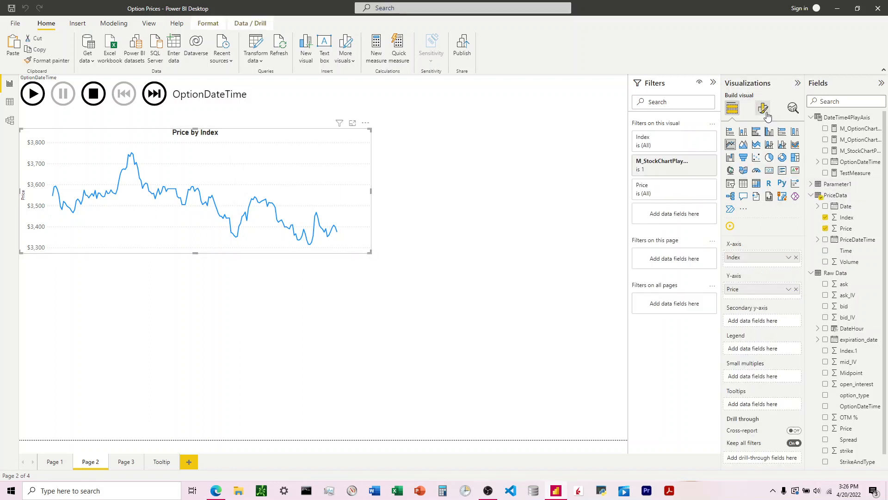
click(762, 108)
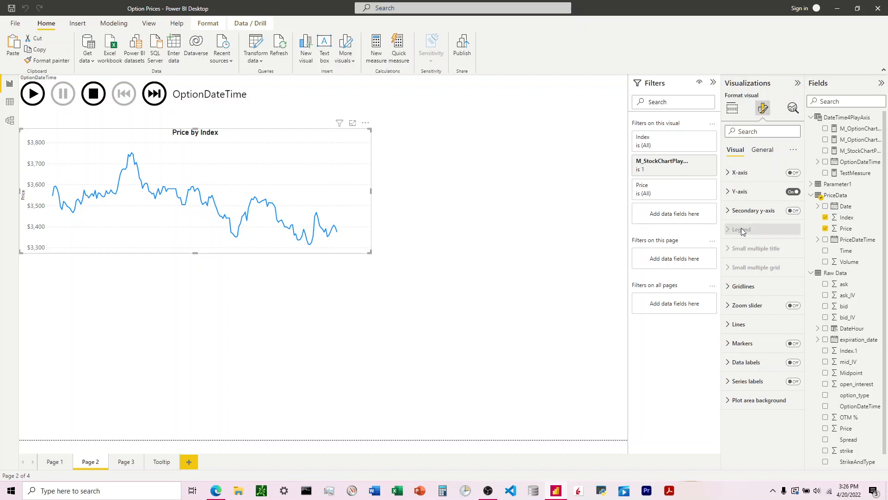
click(762, 149)
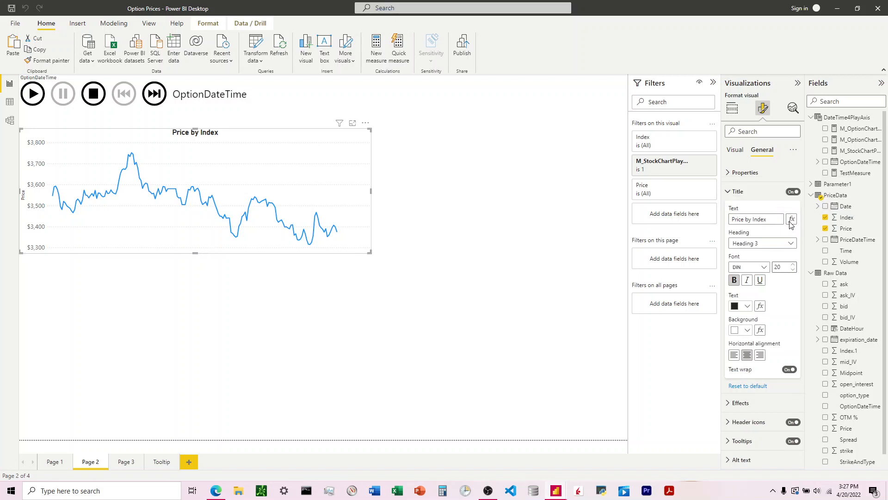
click(791, 219)
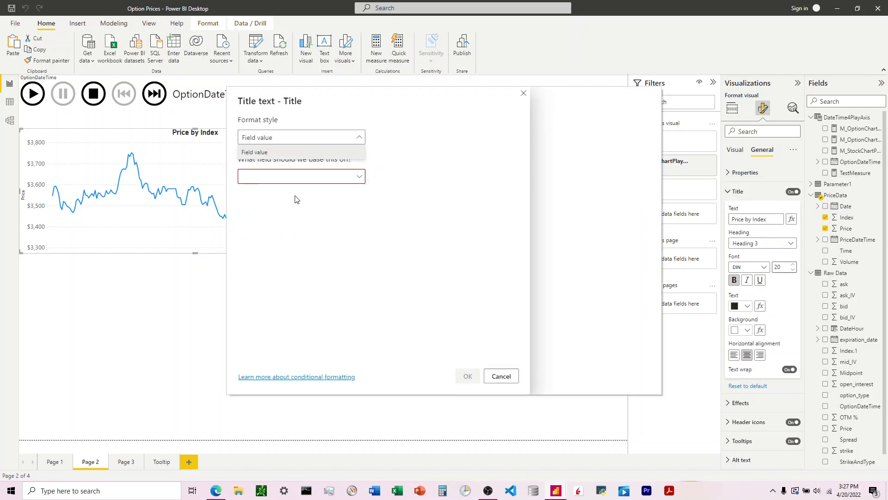
click(300, 176)
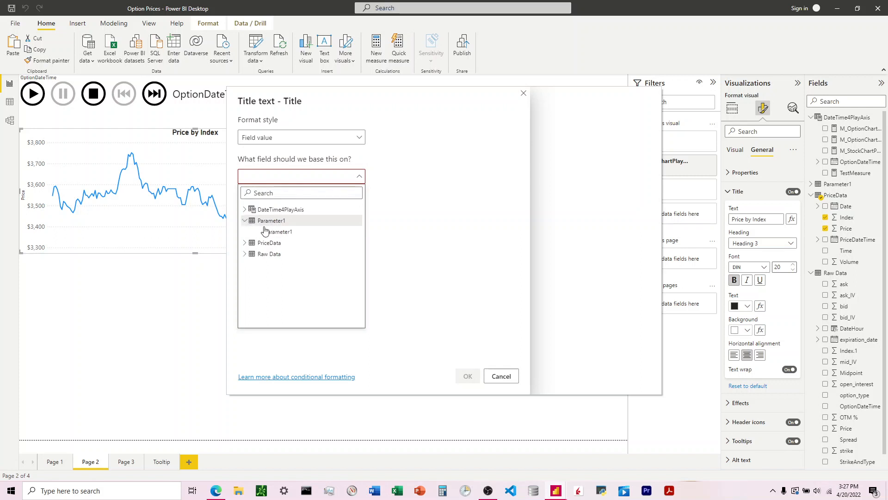